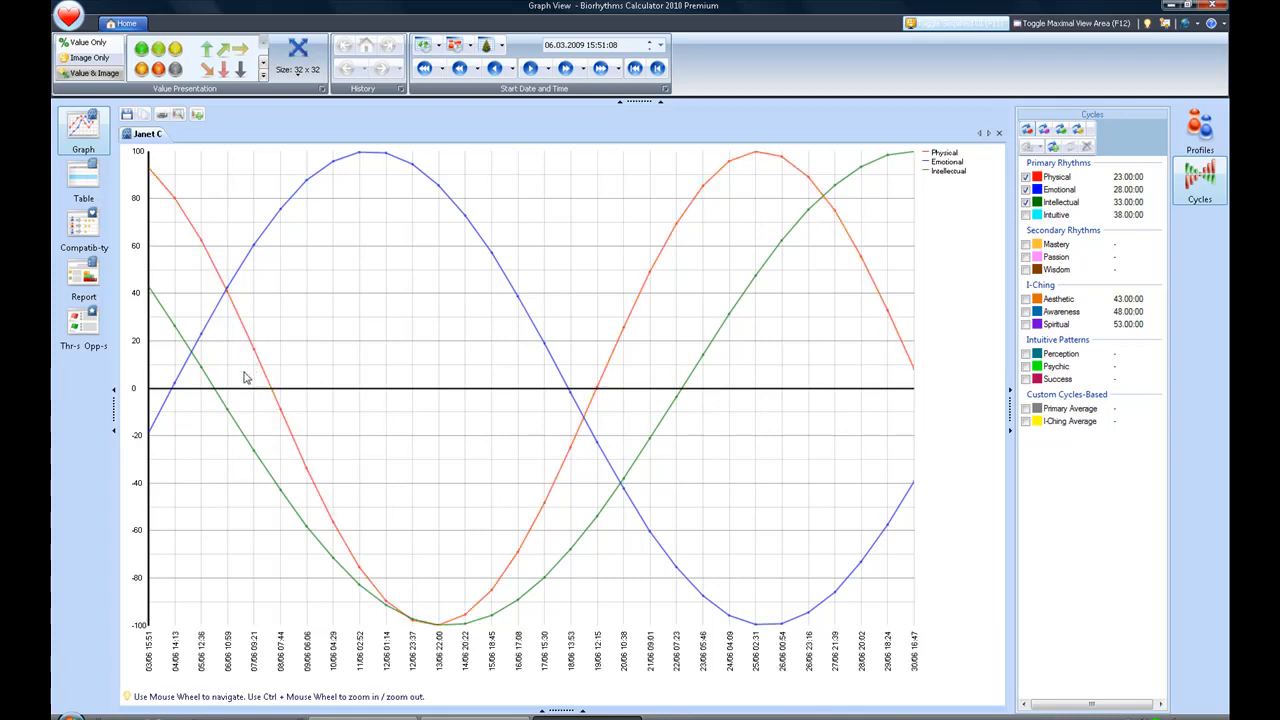
mouse_move(242, 390)
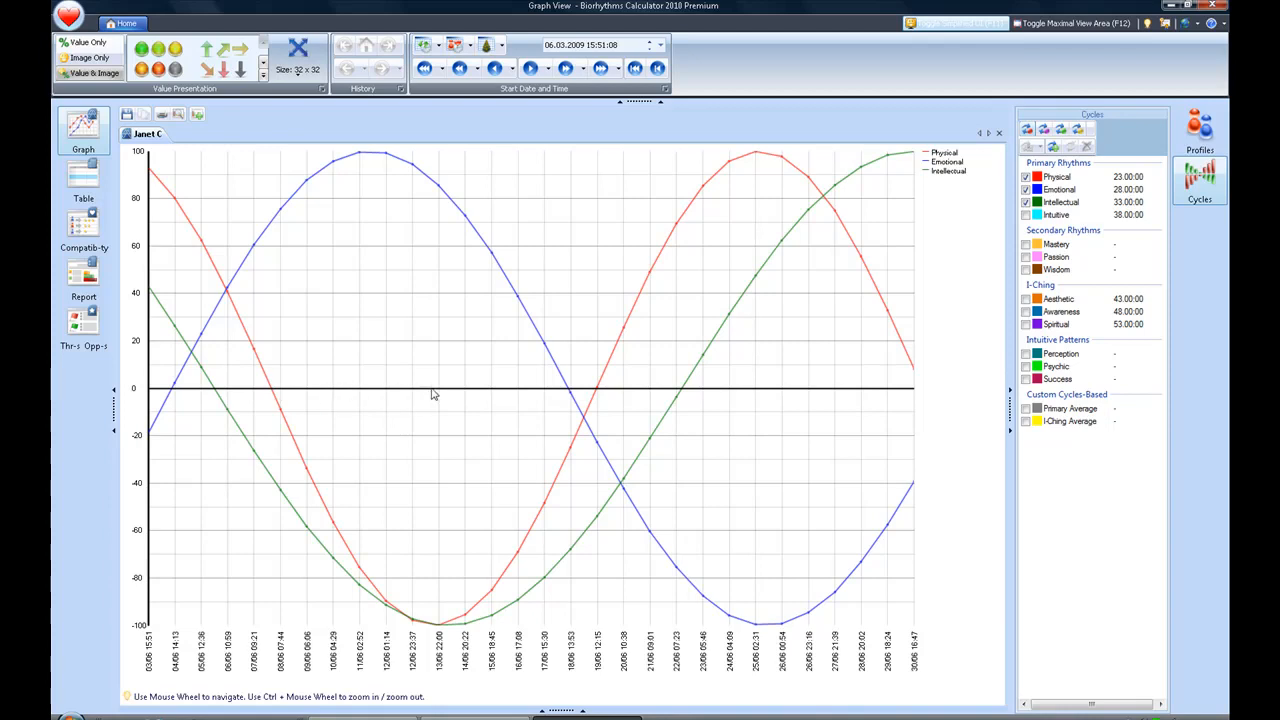
mouse_move(646, 390)
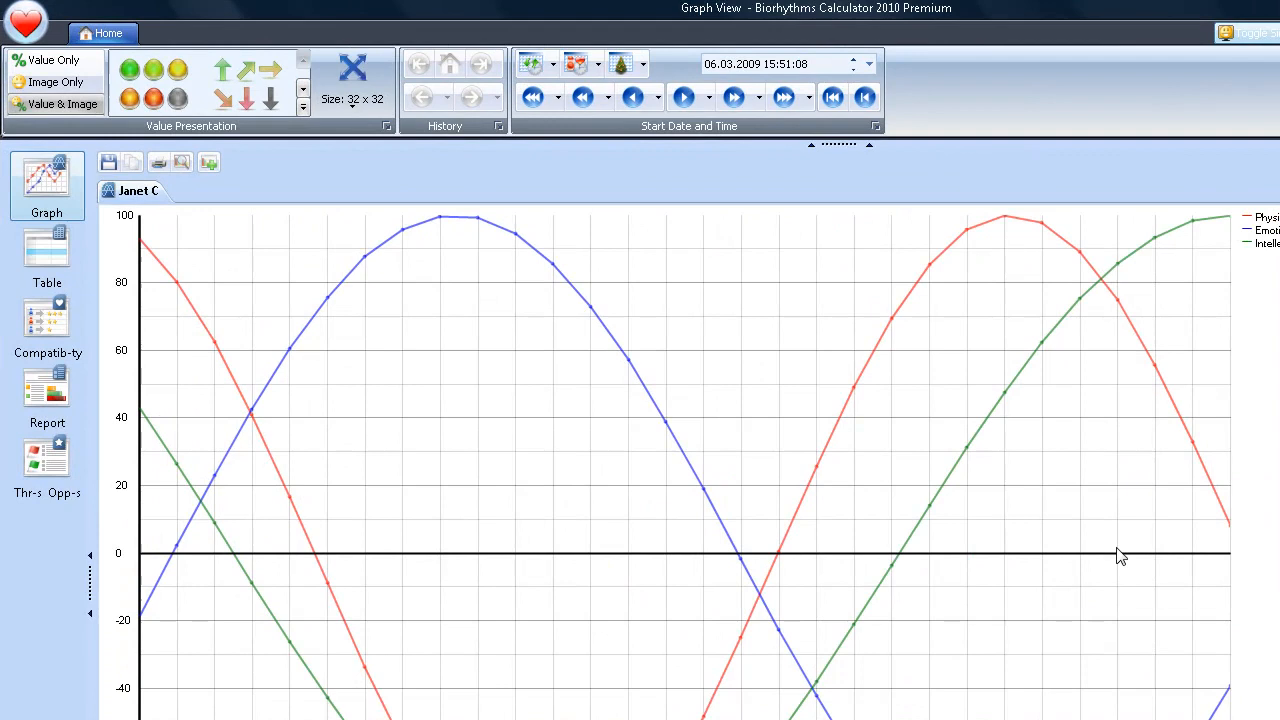
mouse_move(808, 558)
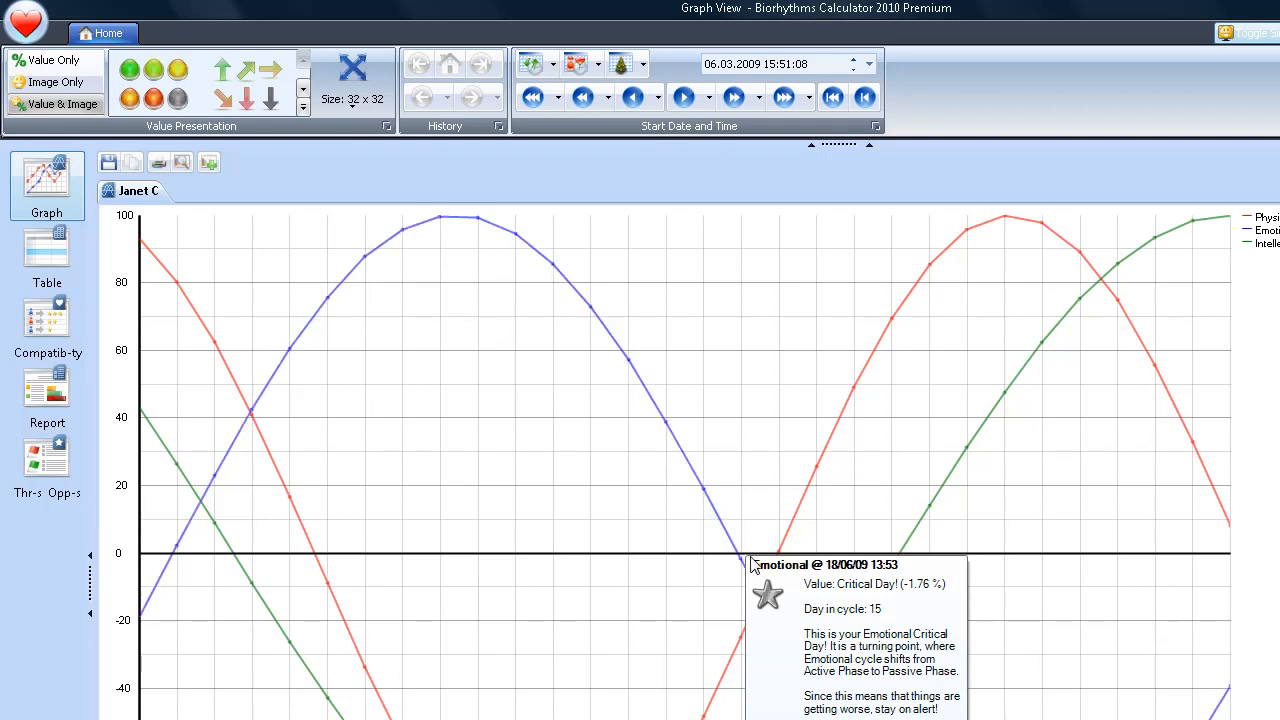
mouse_move(780, 556)
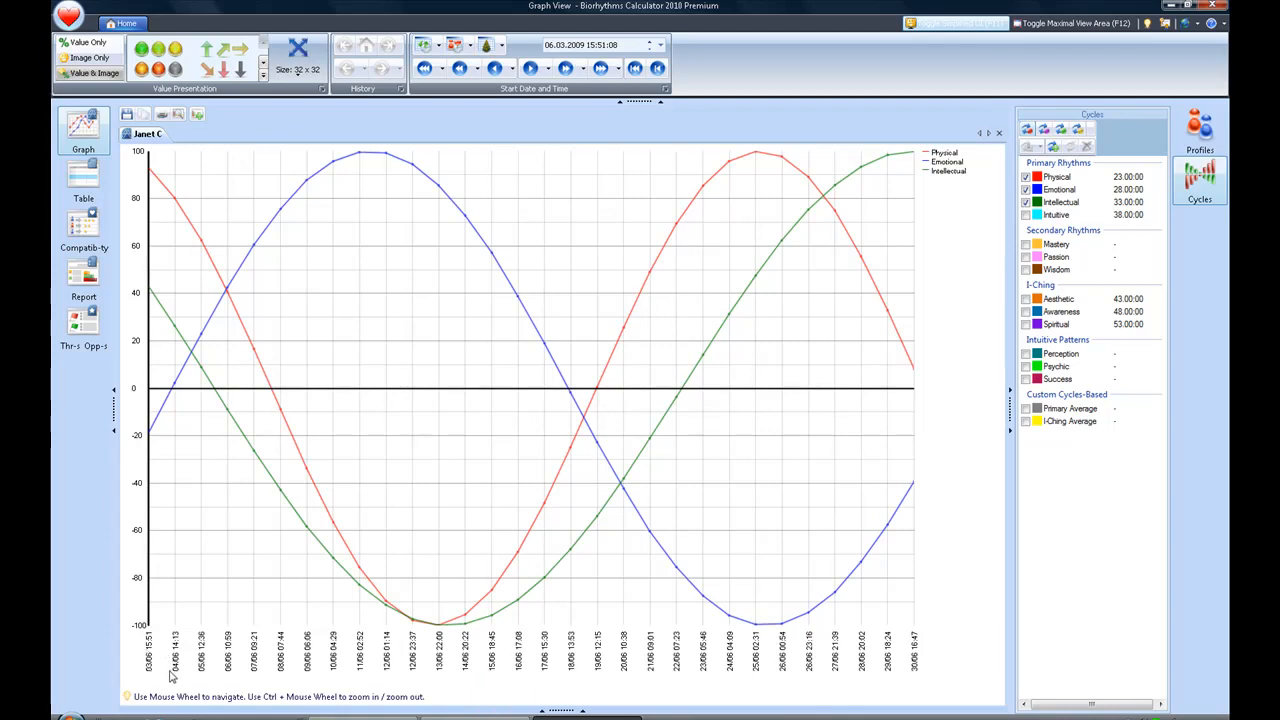
mouse_move(204, 676)
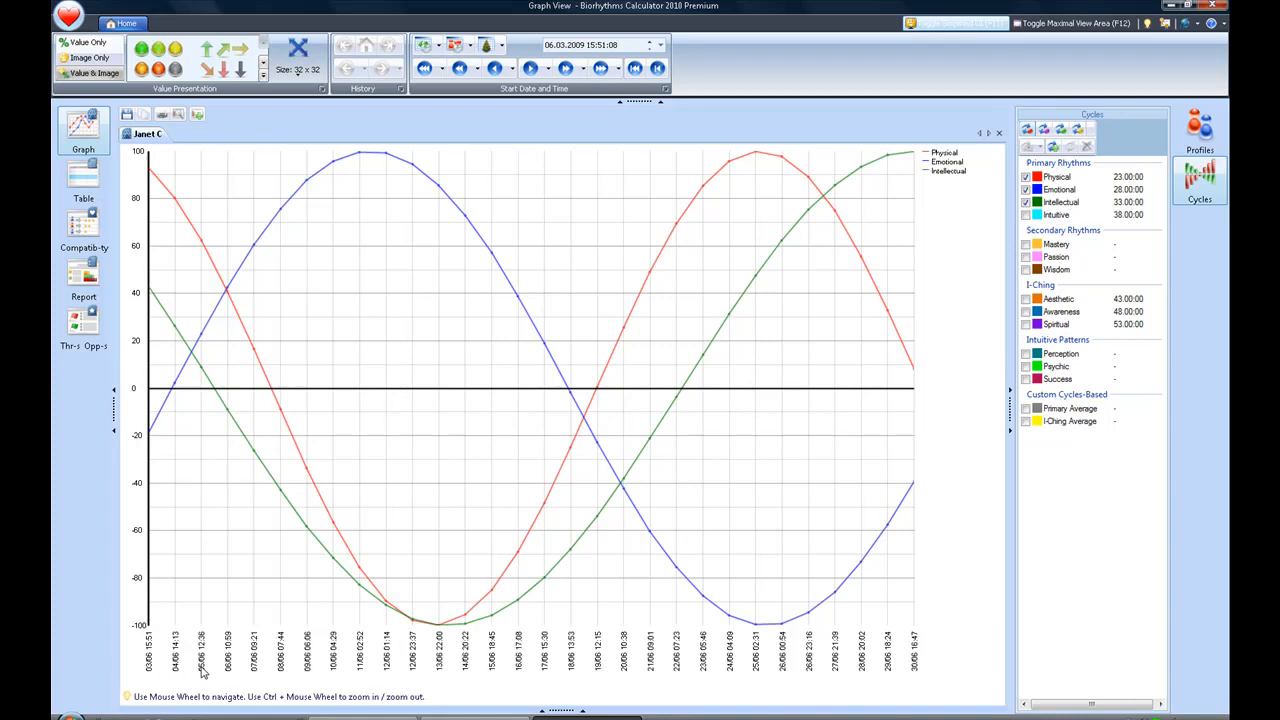
mouse_move(256, 668)
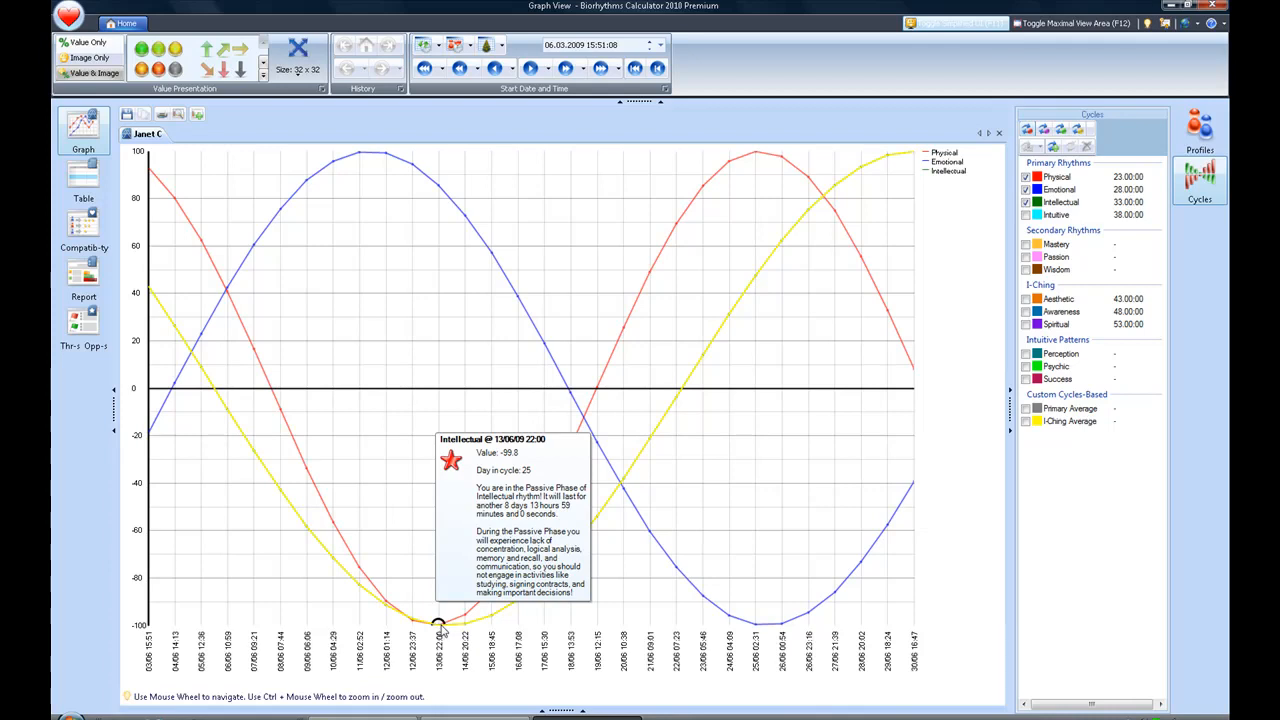
mouse_move(466, 614)
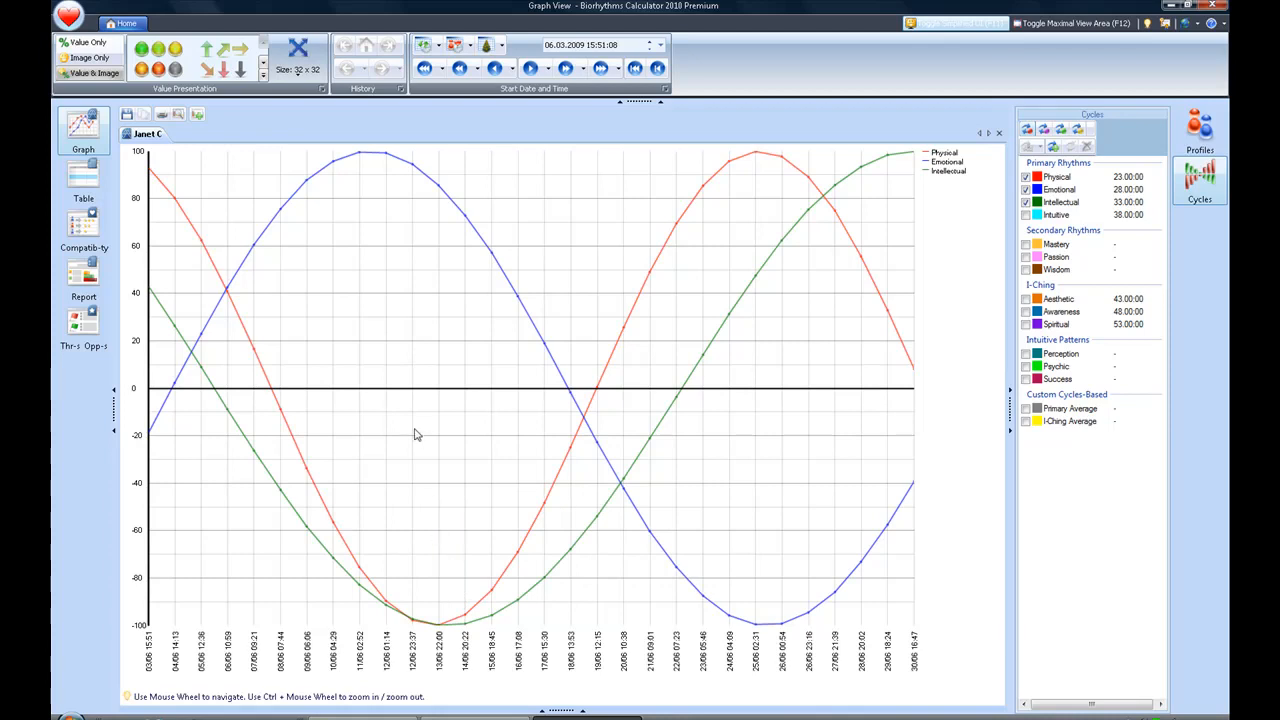
mouse_move(380, 182)
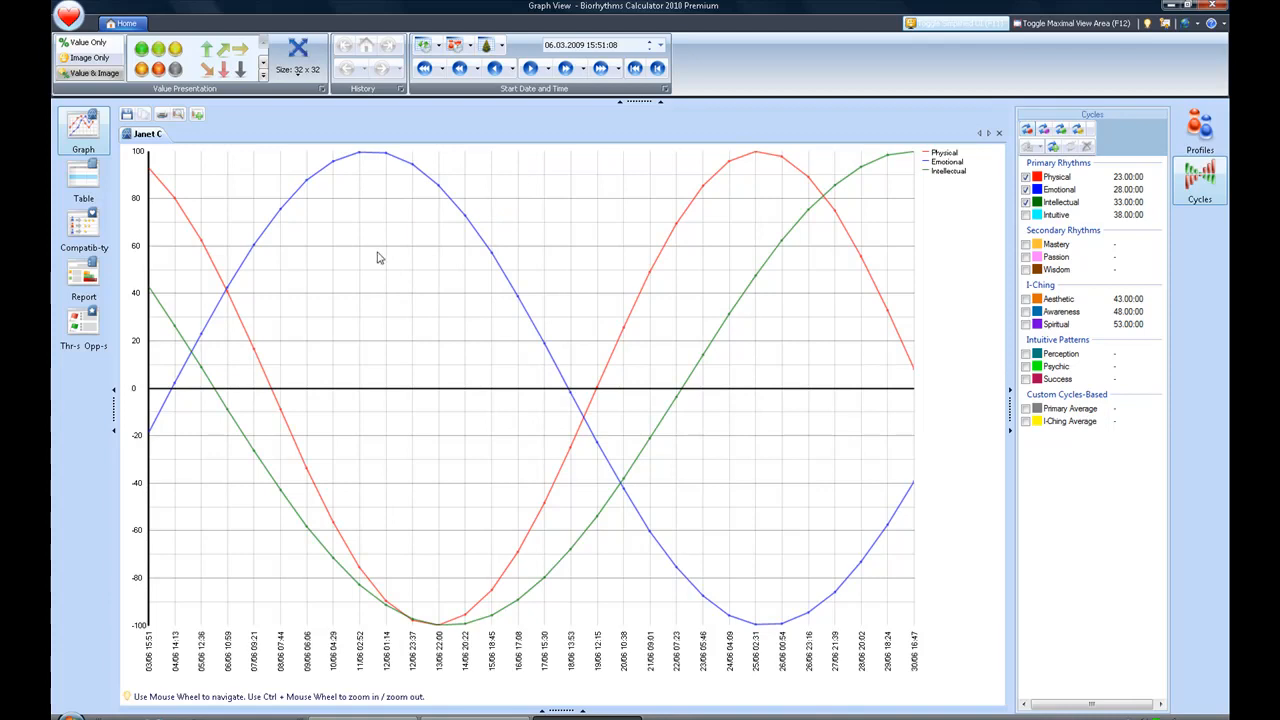
mouse_move(544, 378)
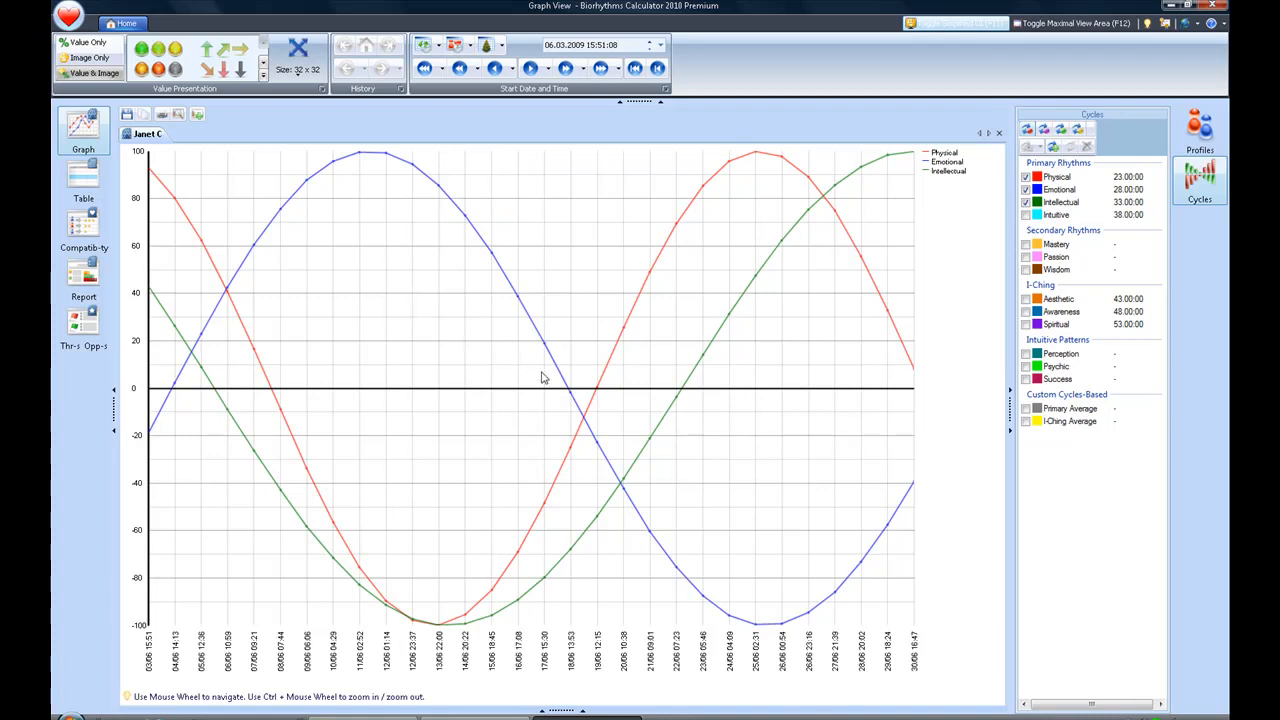
mouse_move(752, 394)
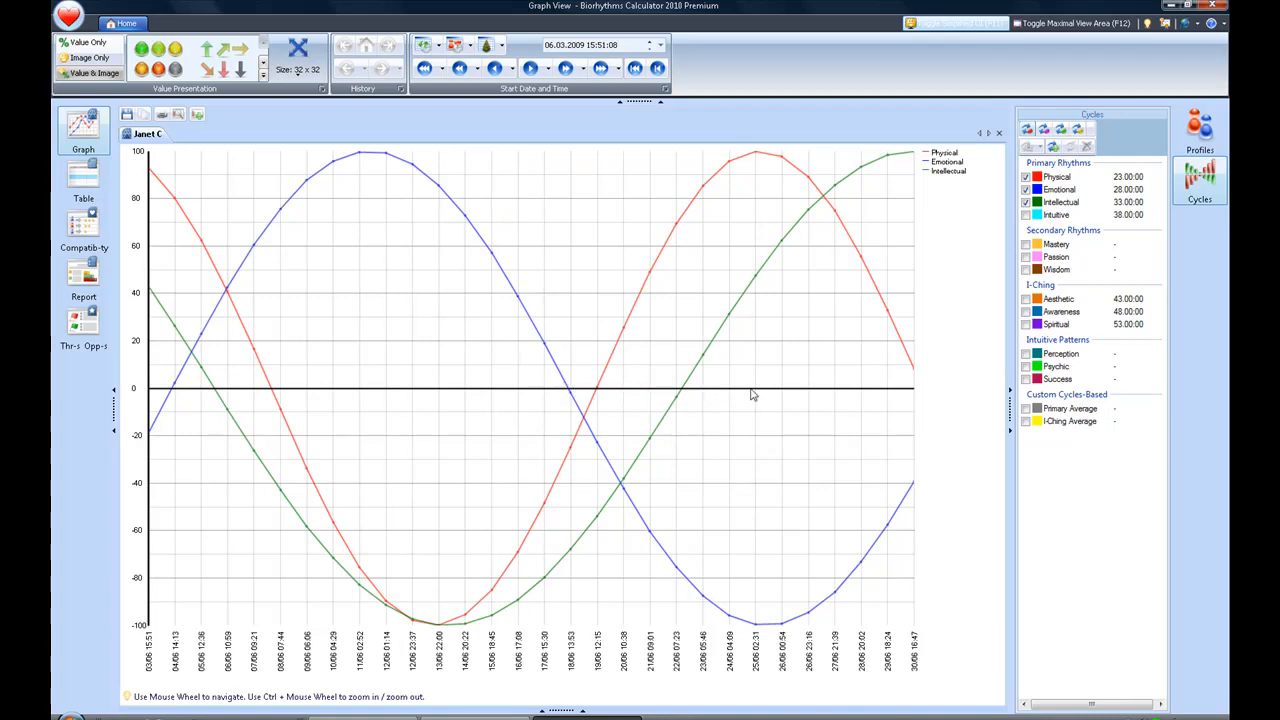
mouse_move(924, 386)
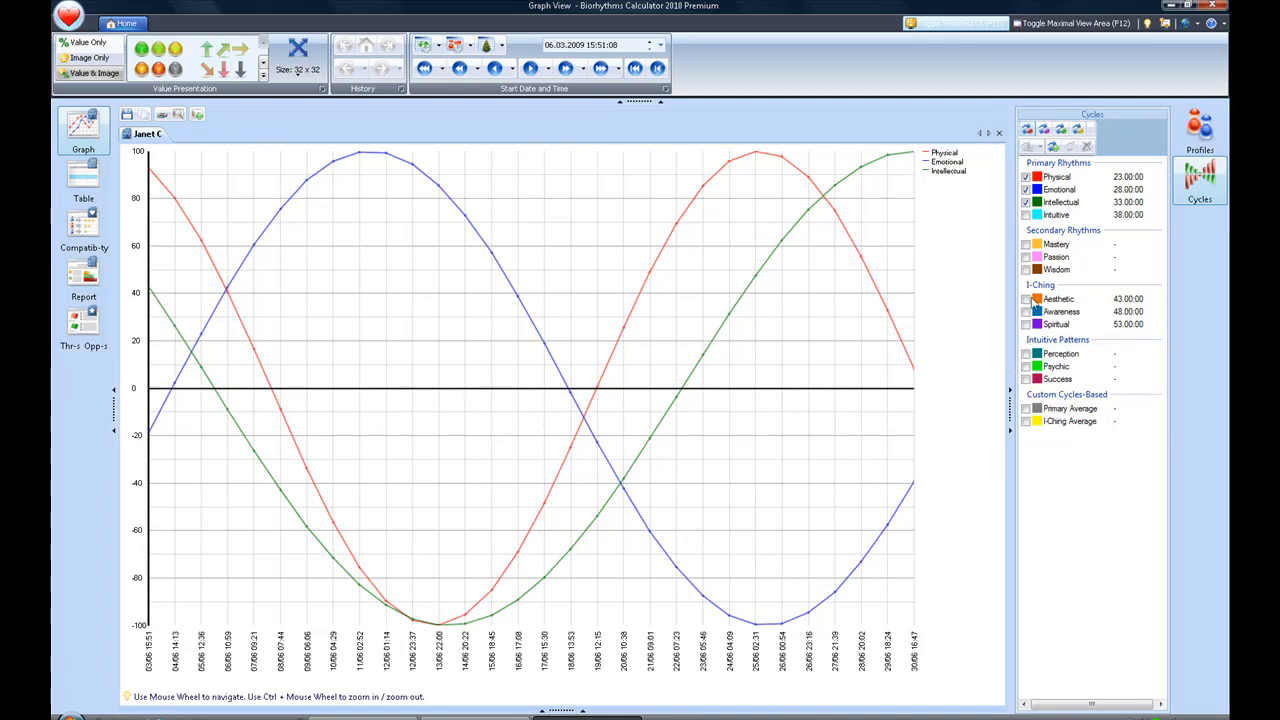
mouse_move(1056, 244)
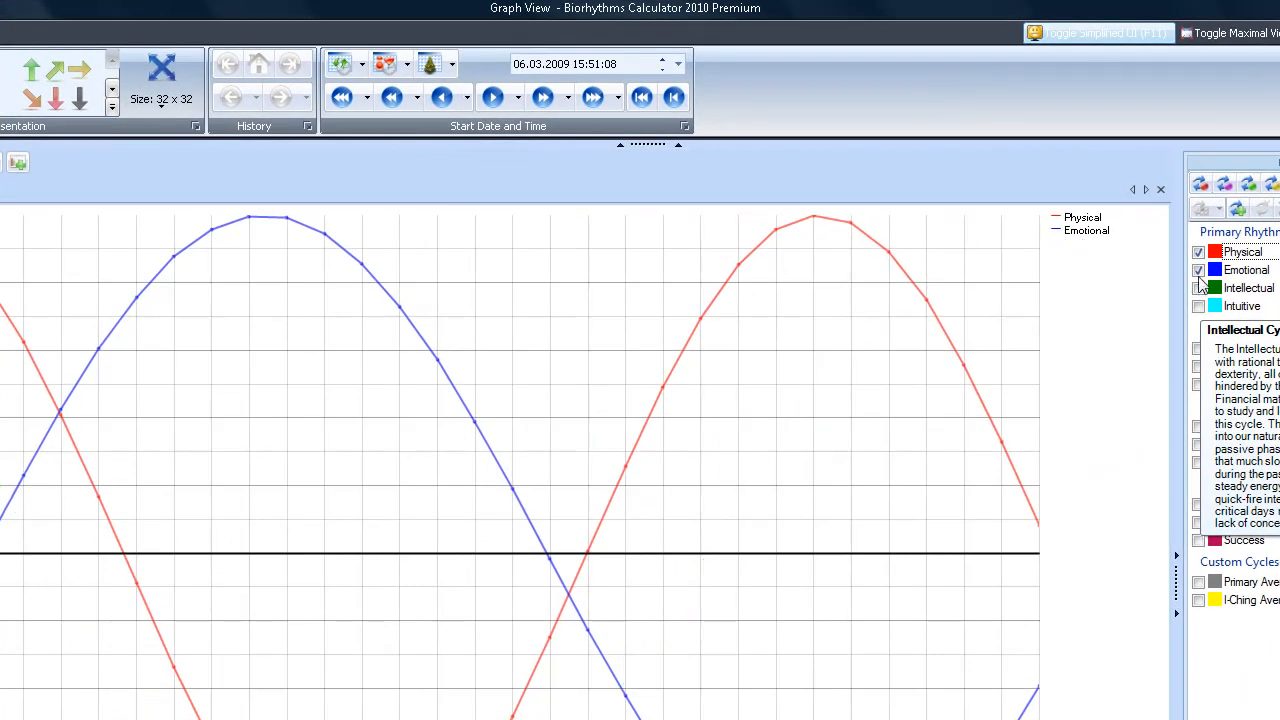
Toggle Emotional and Intuitive off and back on, leaving all four primary curves plotted
click(1200, 268)
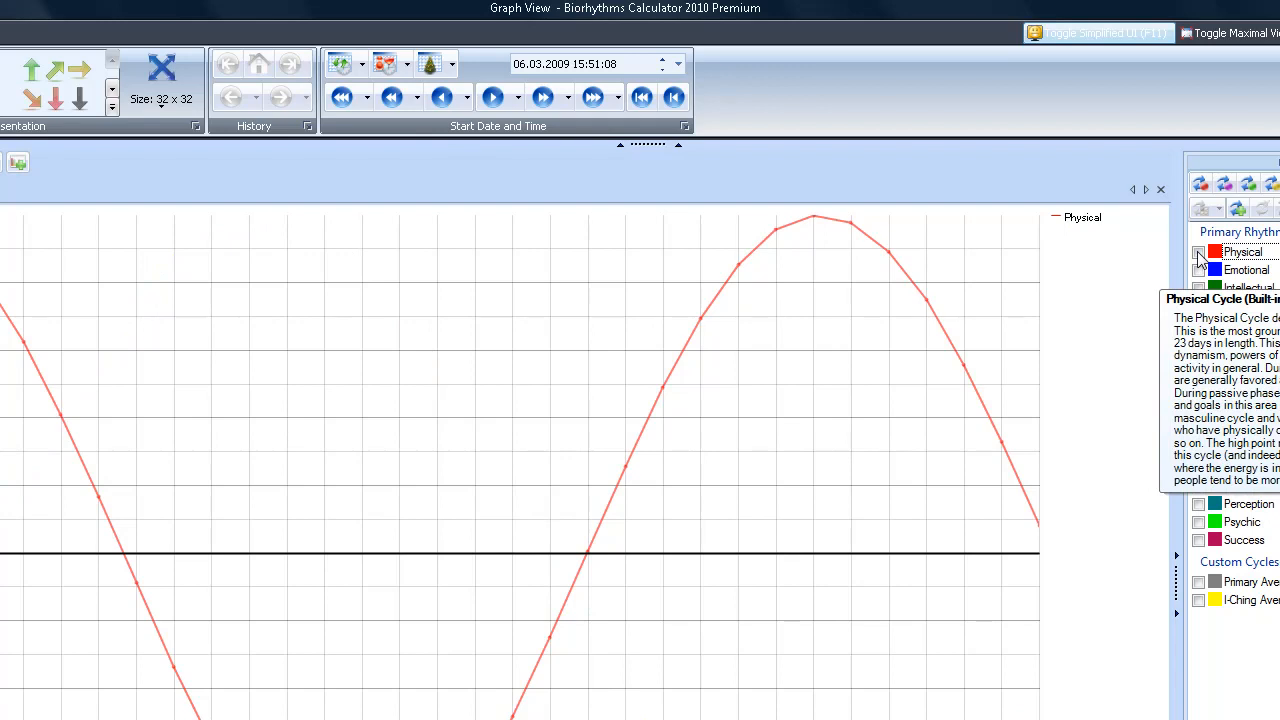
click(1200, 252)
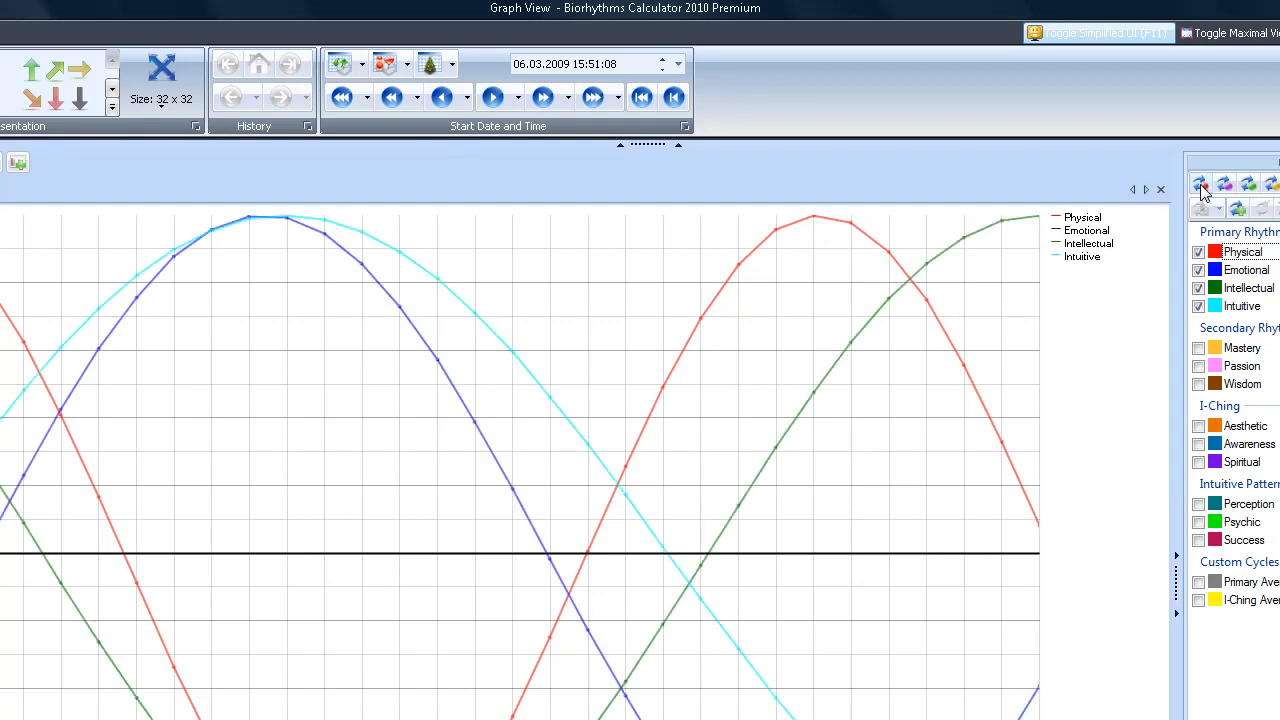
mouse_move(1198, 248)
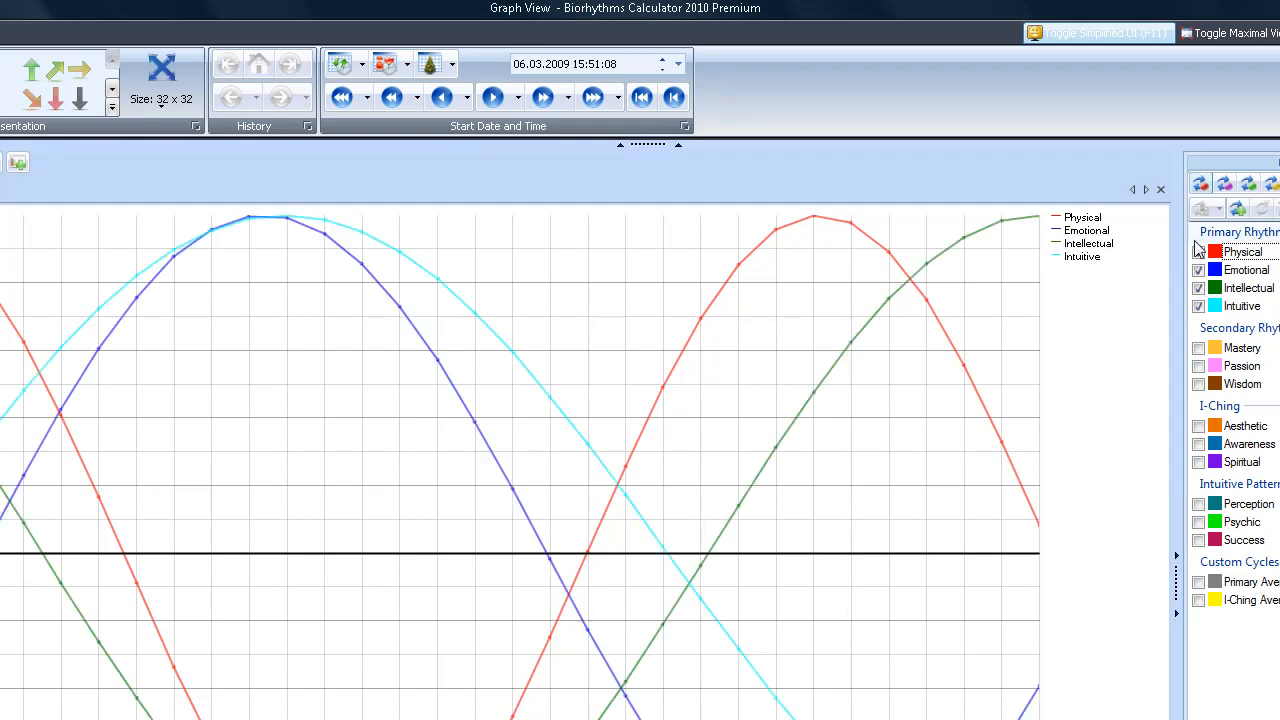
click(1198, 306)
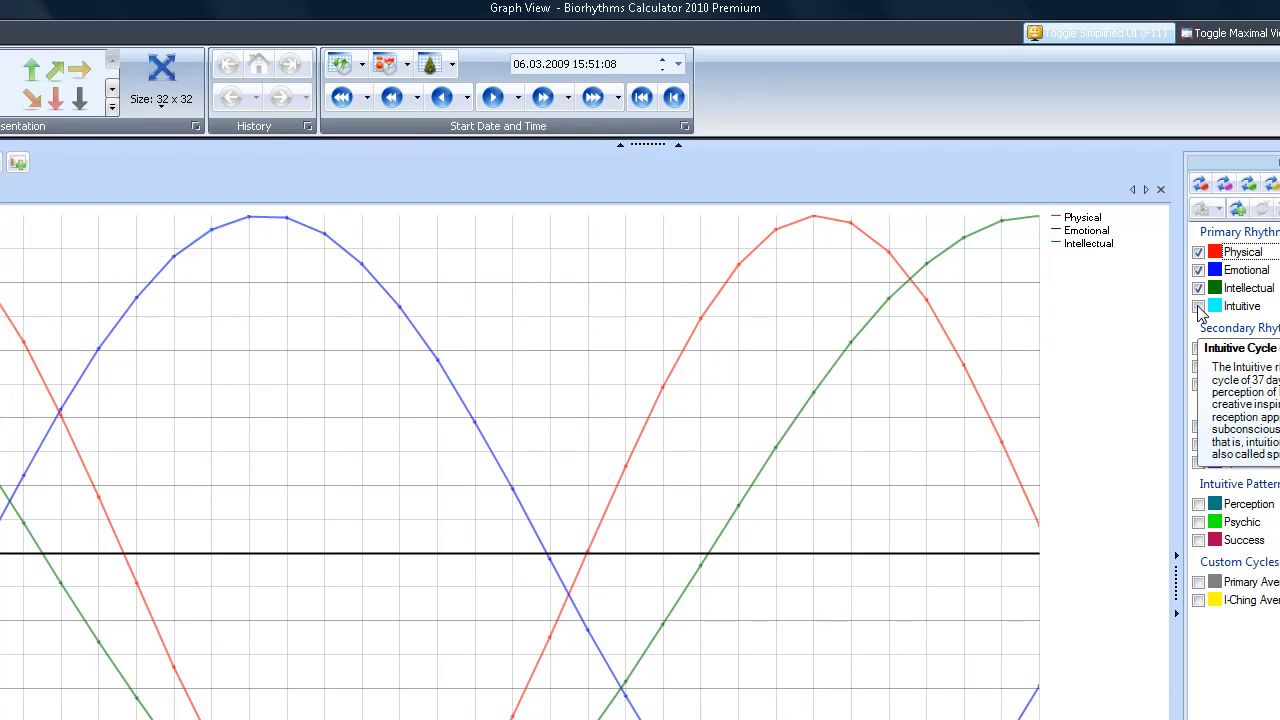
click(1200, 306)
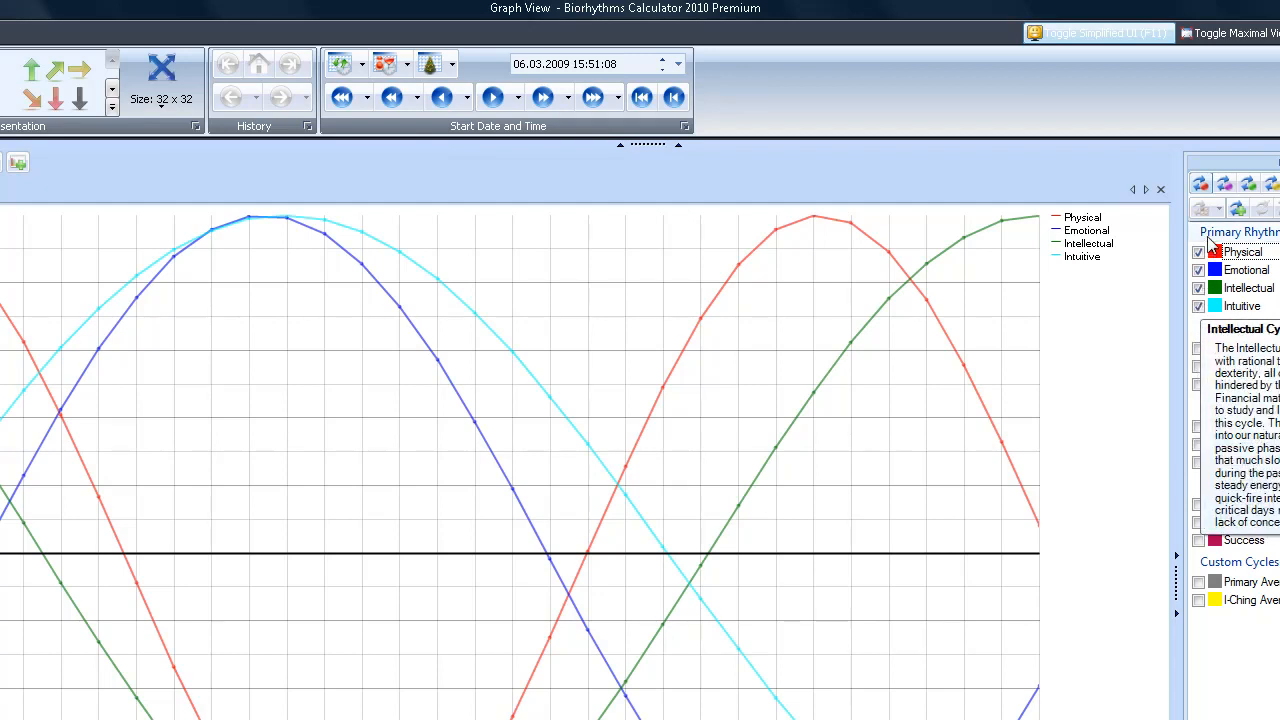
Add Mastery, Passion and Wisdom curves, then switch off primary and secondary groups leaving Physical
click(1224, 184)
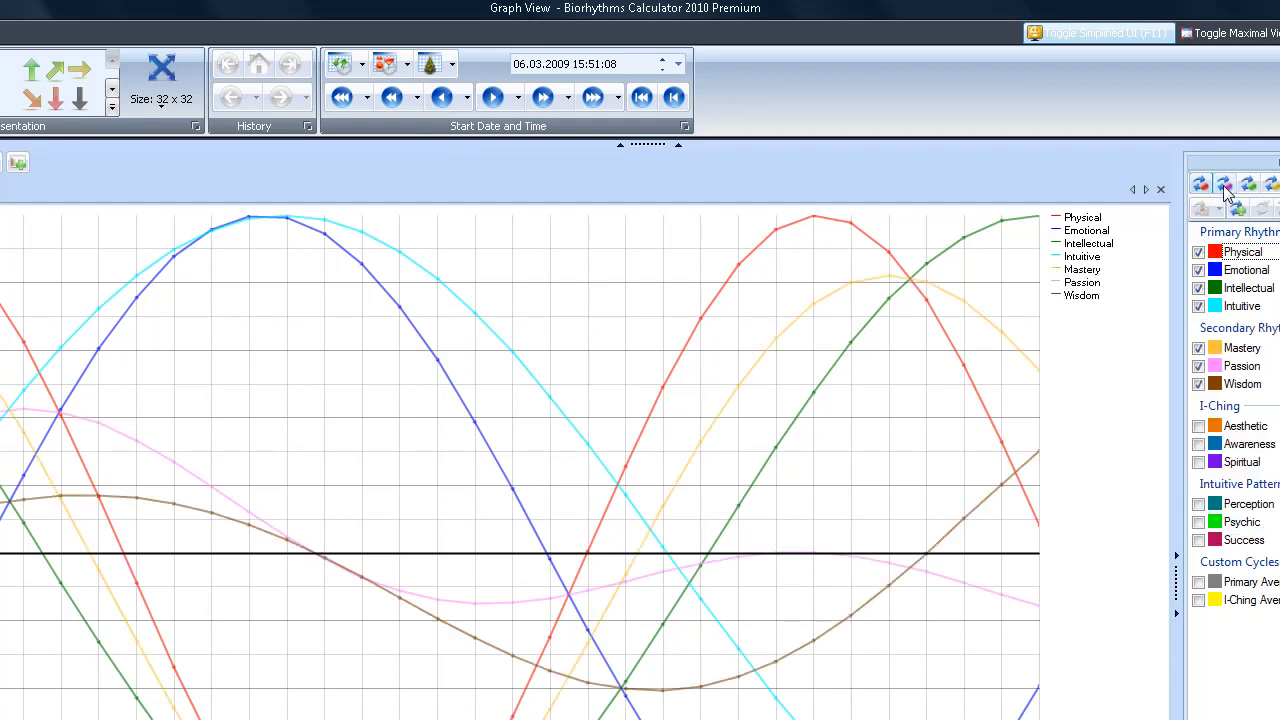
mouse_move(1224, 184)
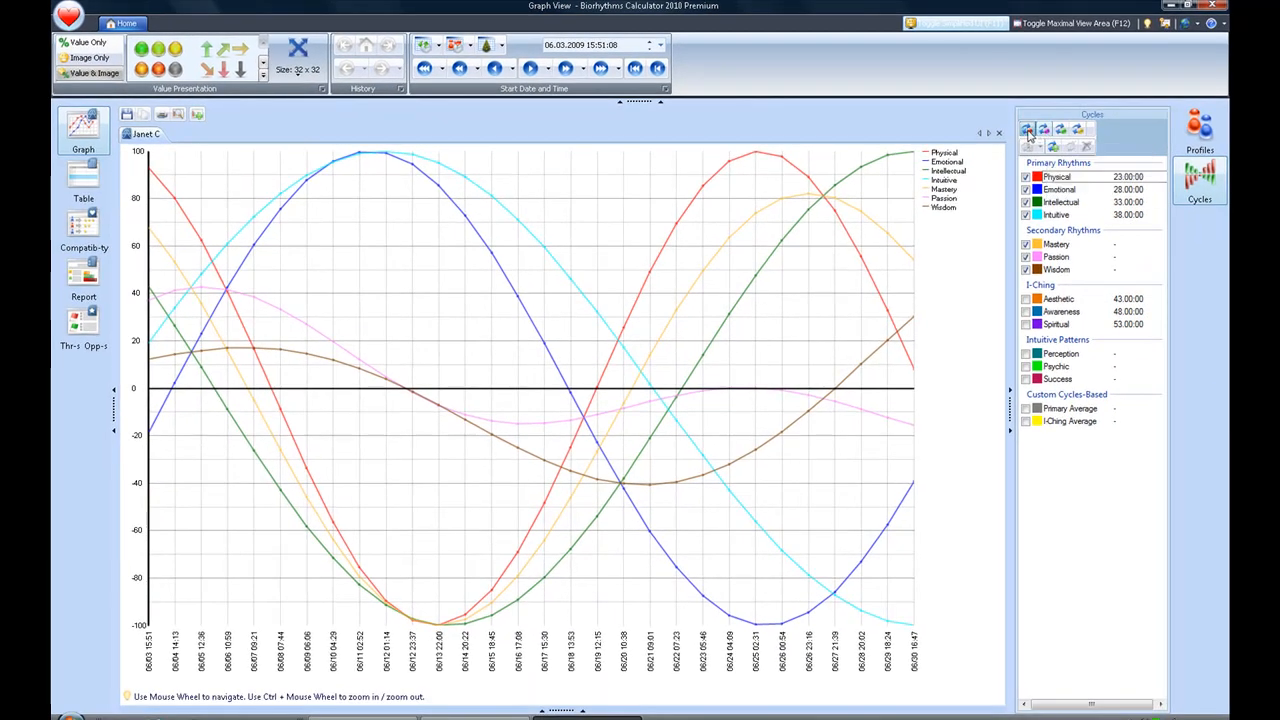
click(1028, 132)
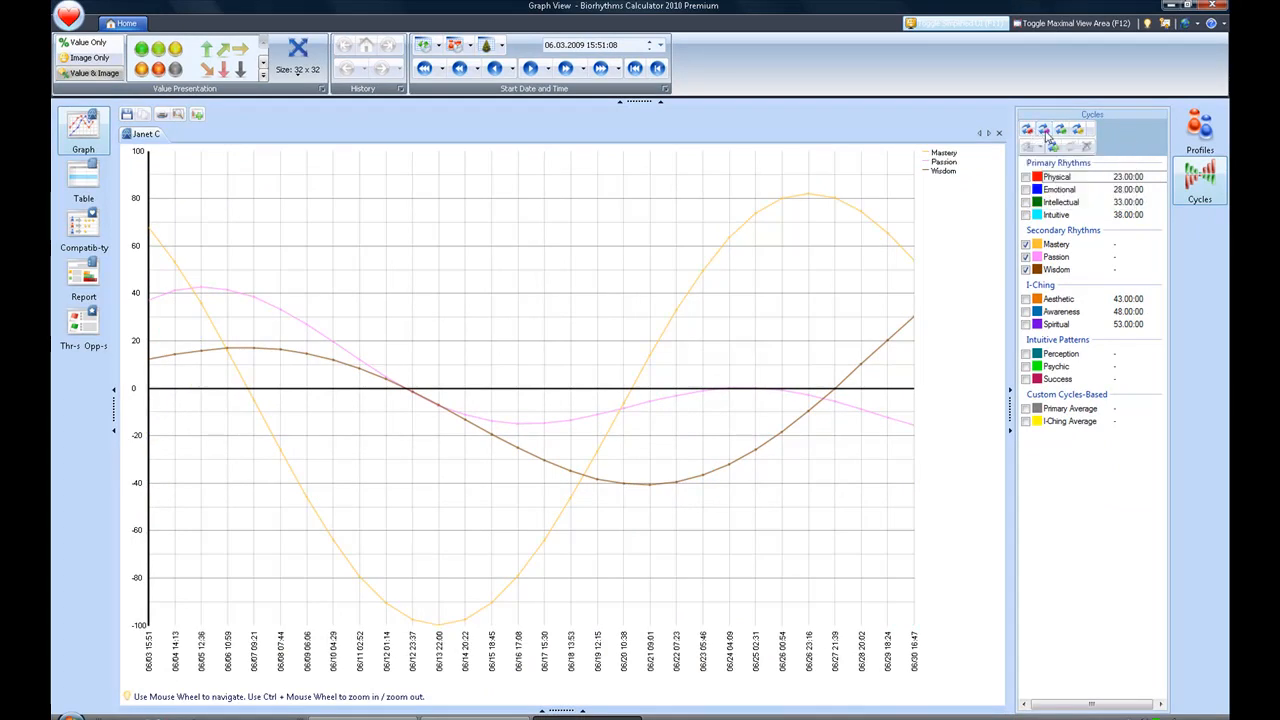
click(1024, 176)
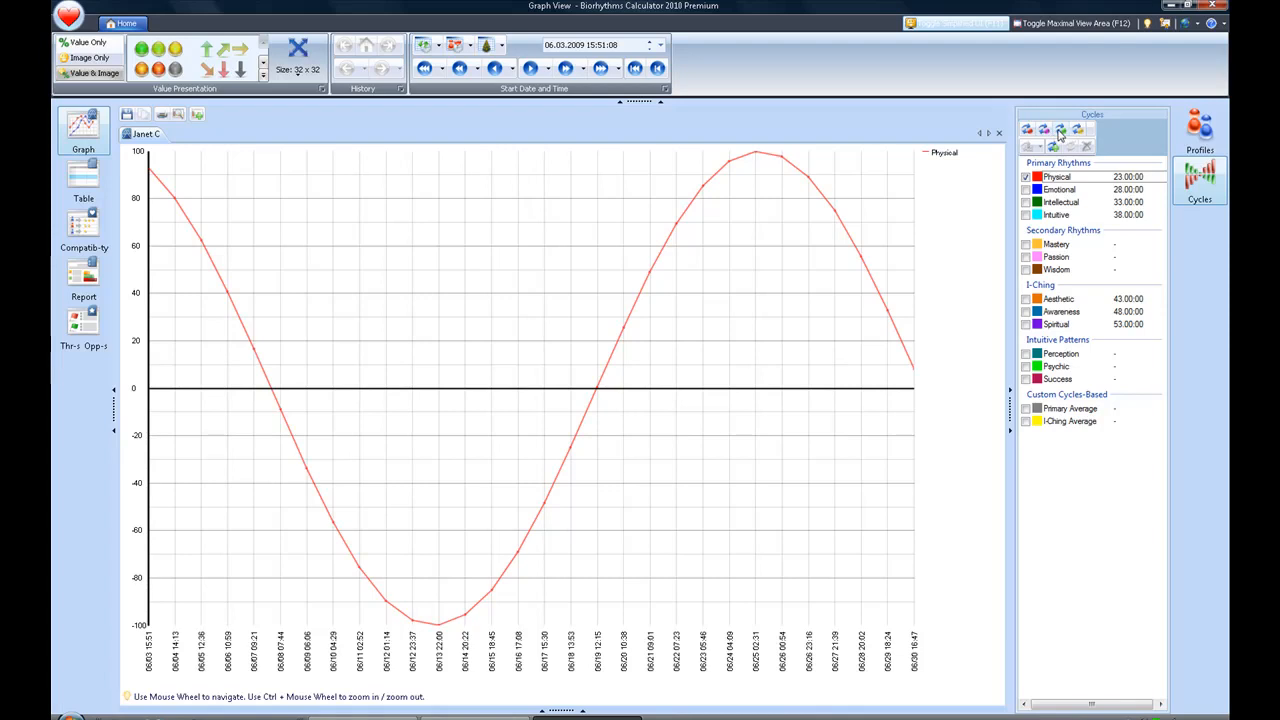
mouse_move(1060, 132)
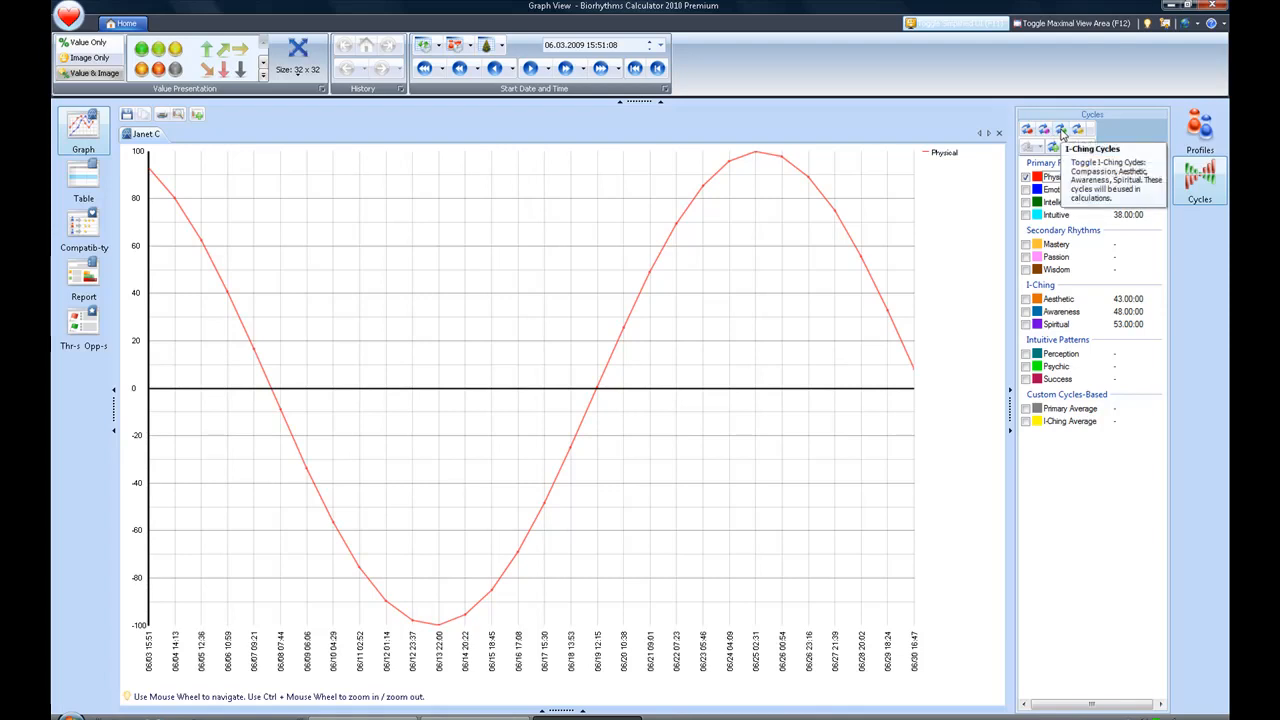
Show the Aesthetic, Awareness and Spiritual I-Ching curves and hide the Physical curve
click(1060, 132)
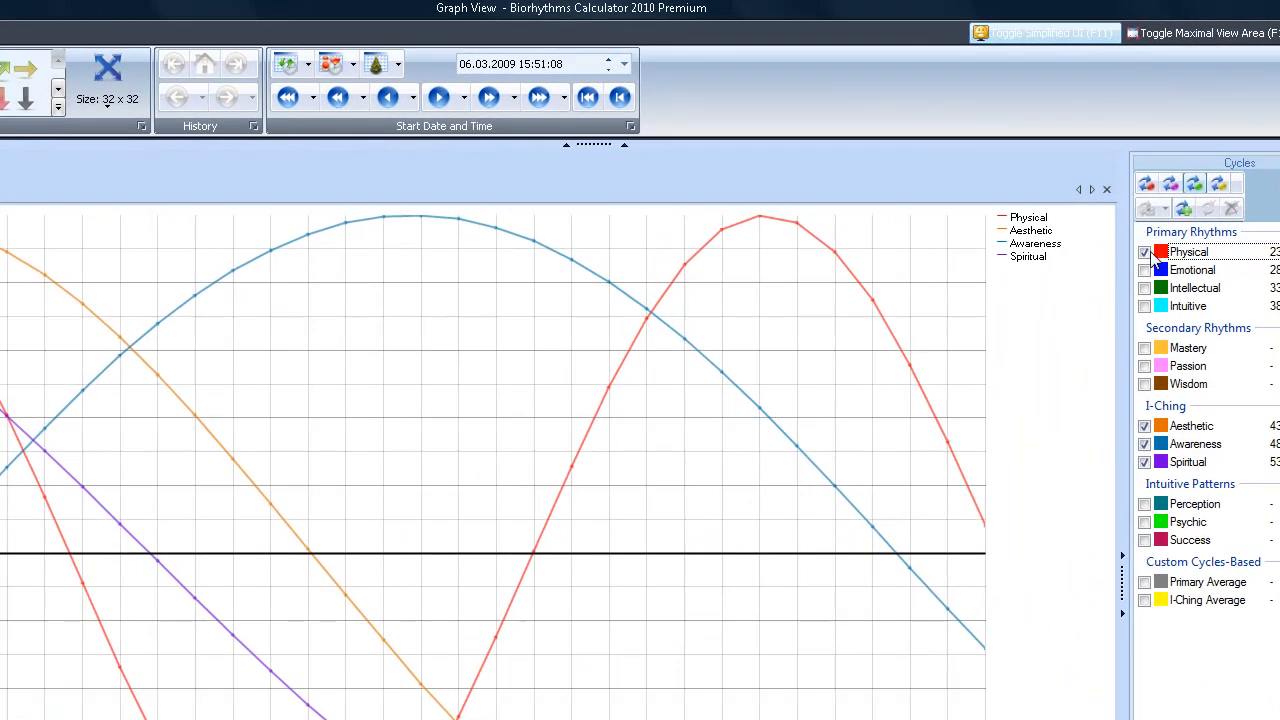
click(1144, 252)
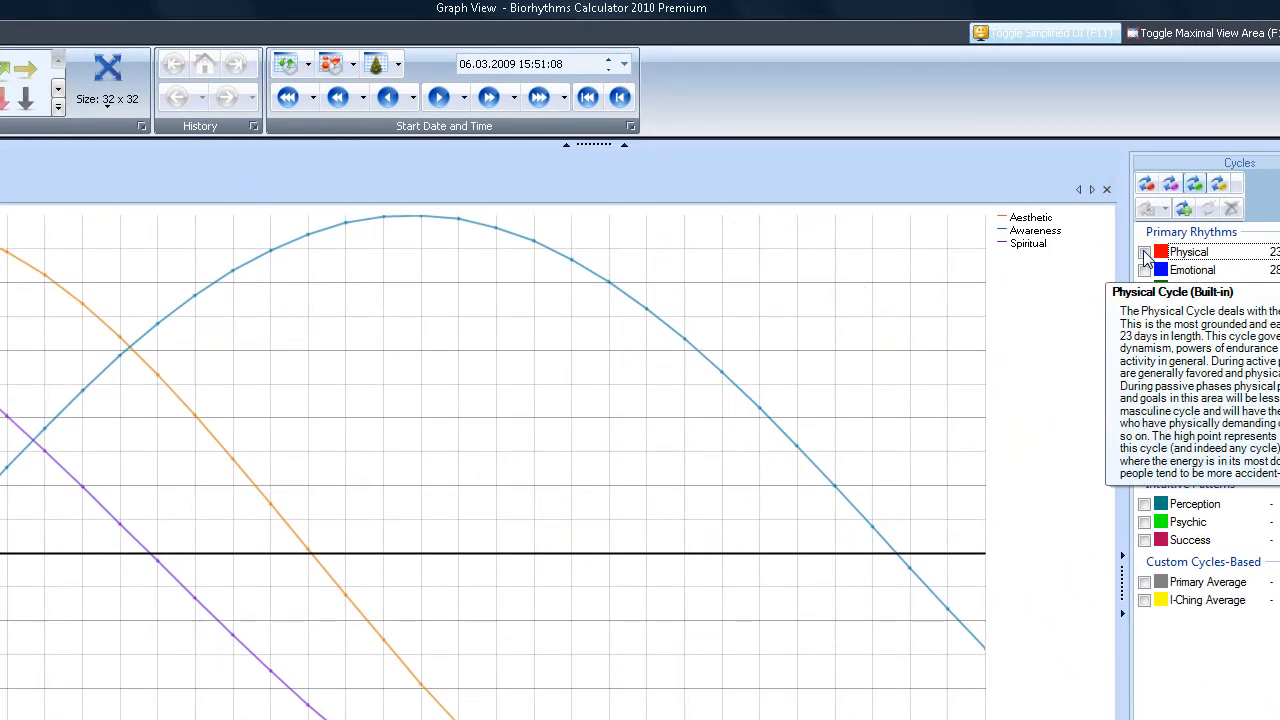